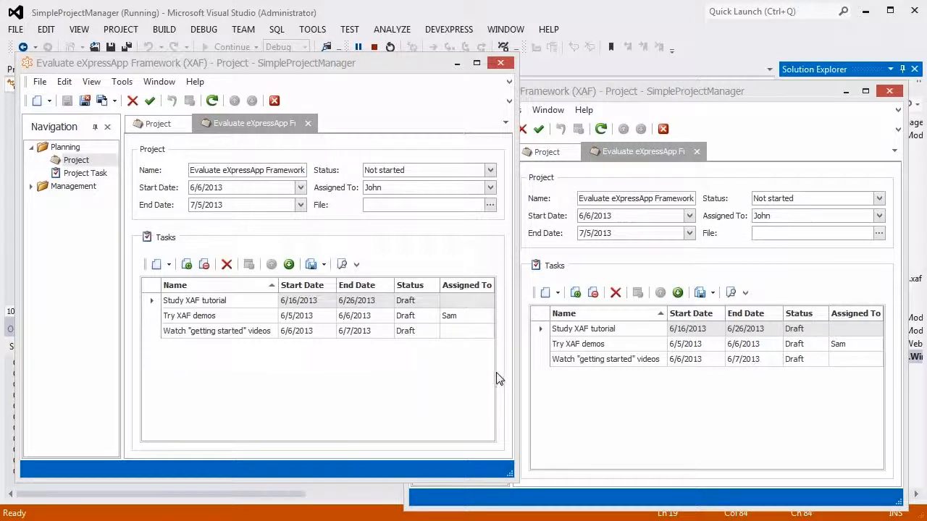
Set Status to In progress in the first window, then change Start Date in the second and save, hitting the concurrency error.
click(489, 170)
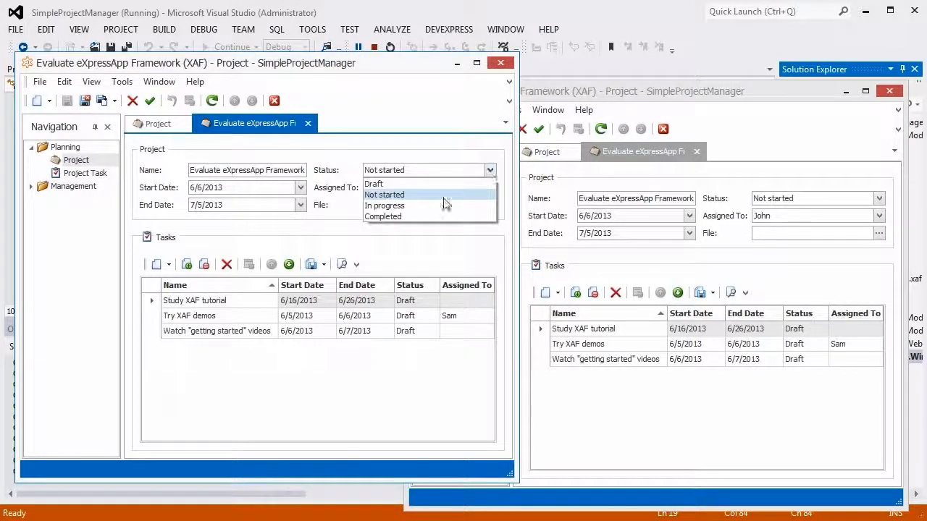
click(385, 205)
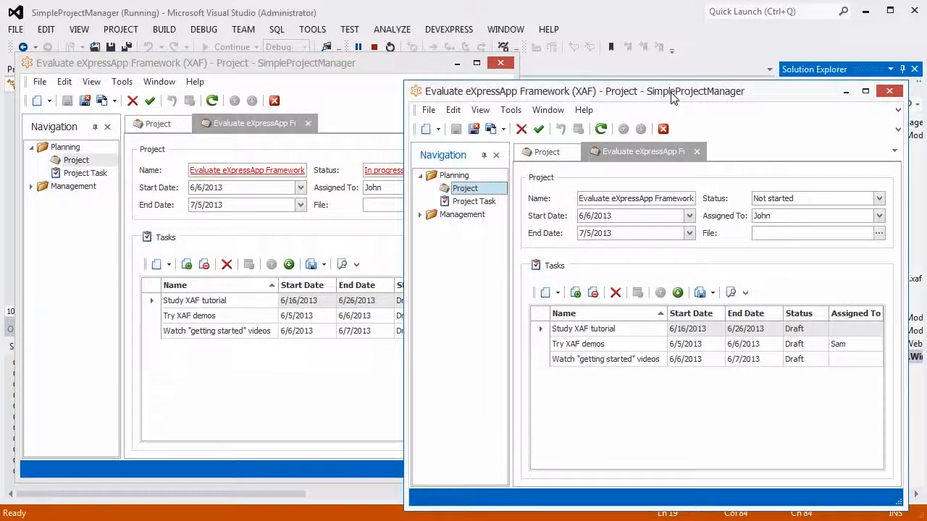
click(688, 215)
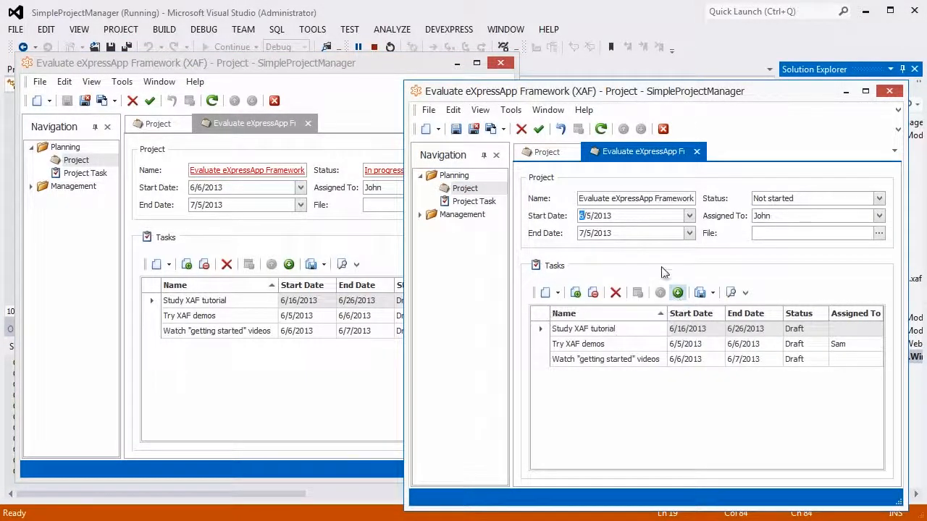
click(455, 128)
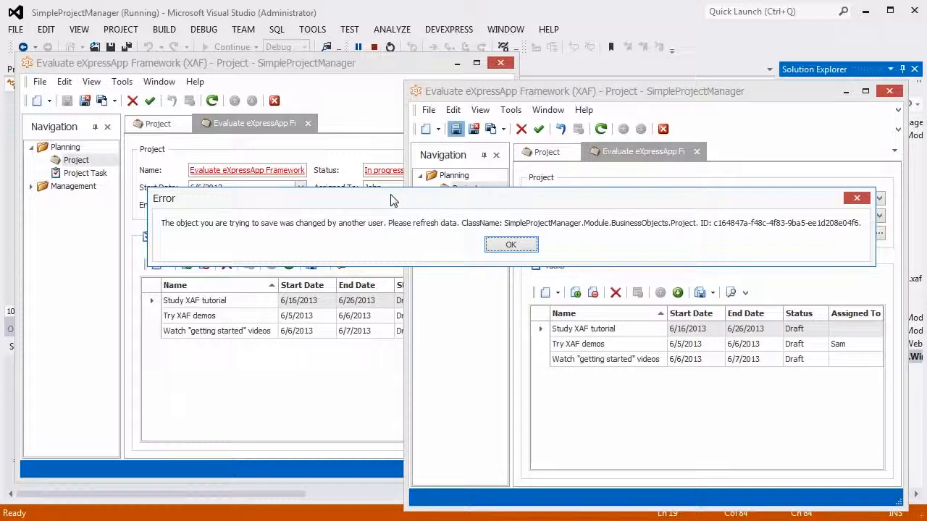
Dismiss the error, refresh the second window without saving changes, then close the application.
click(510, 244)
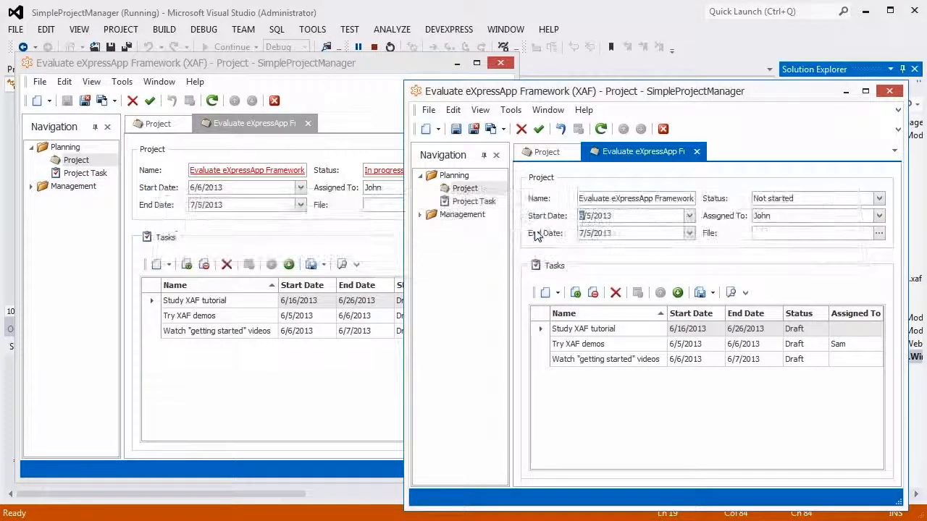
click(601, 129)
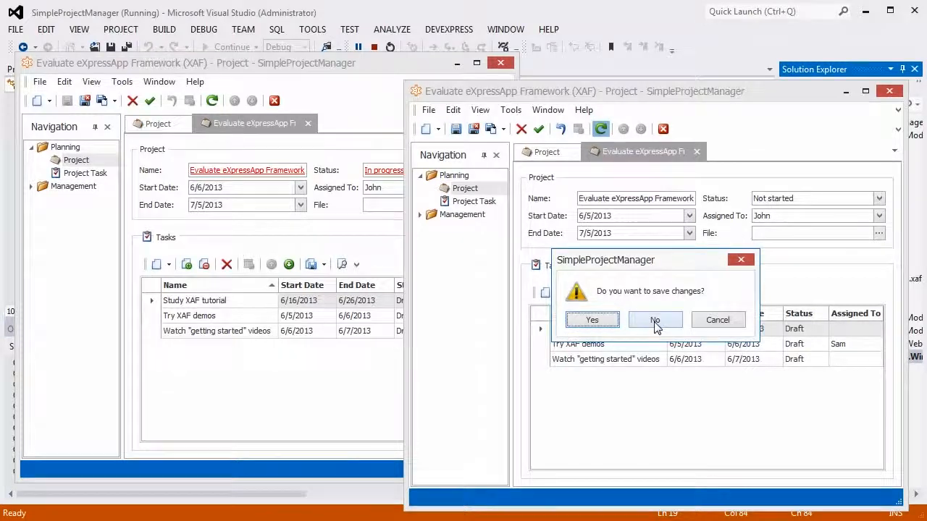
click(655, 319)
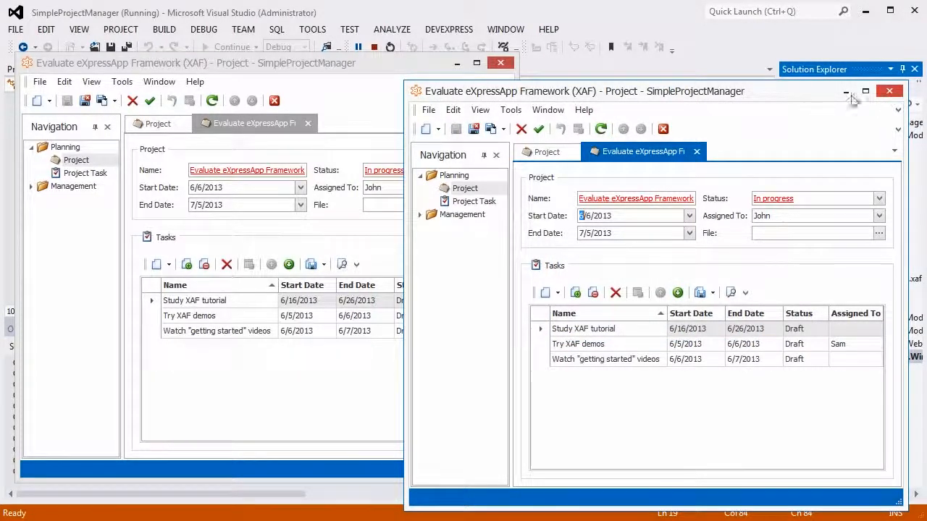
click(889, 90)
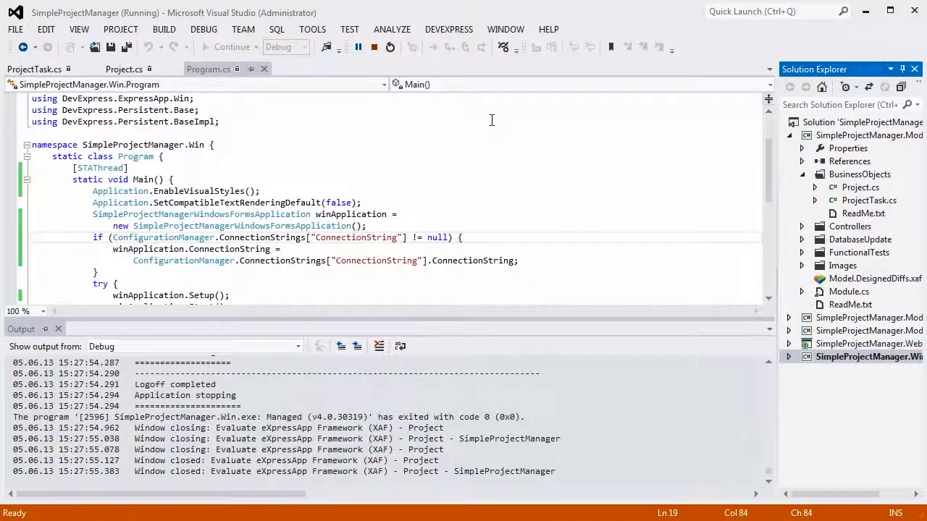
Stop debugging, add XpoDefault.TrackPropertiesModifications = true; at the top of Main, save and start the app.
click(374, 46)
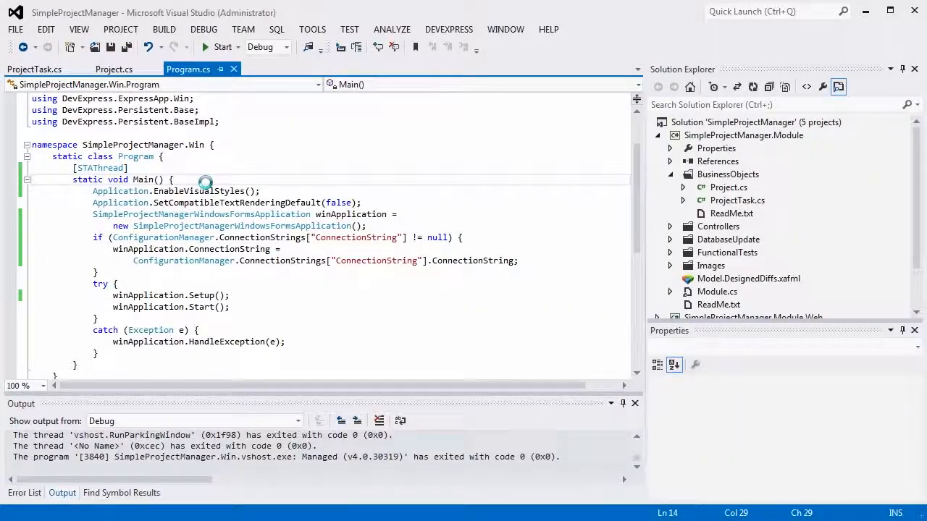
text(Xpo)
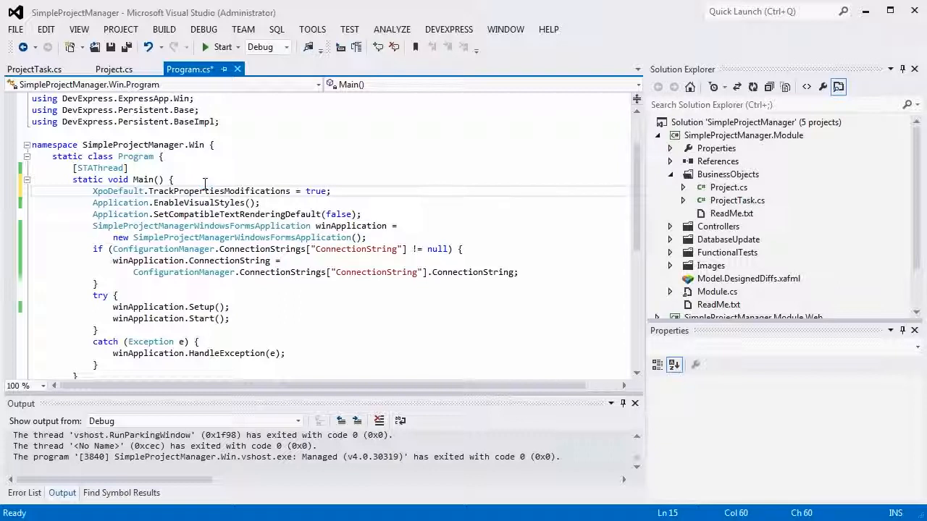
click(110, 47)
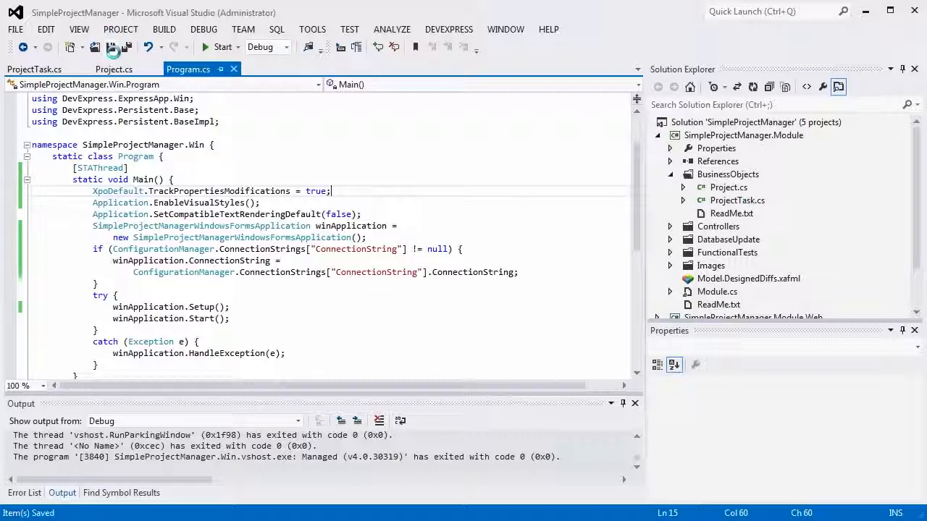
mouse_move(218, 47)
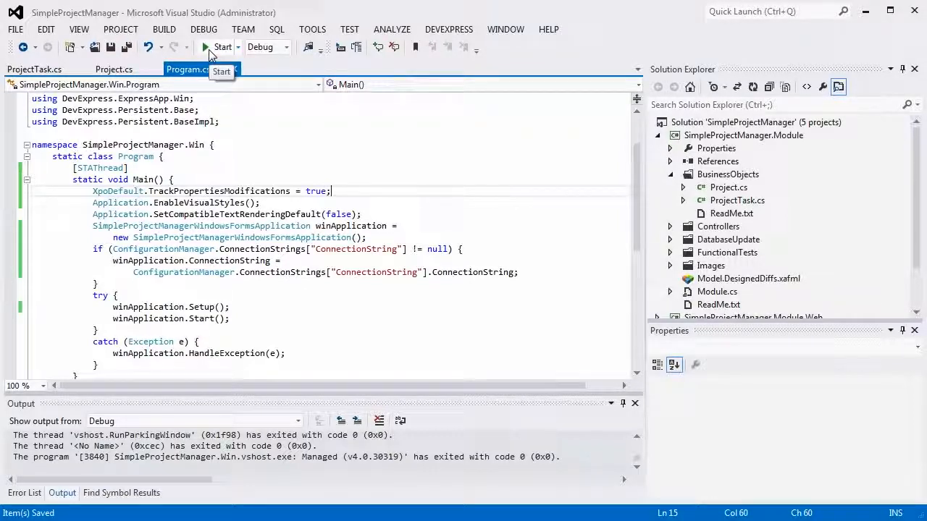
click(221, 47)
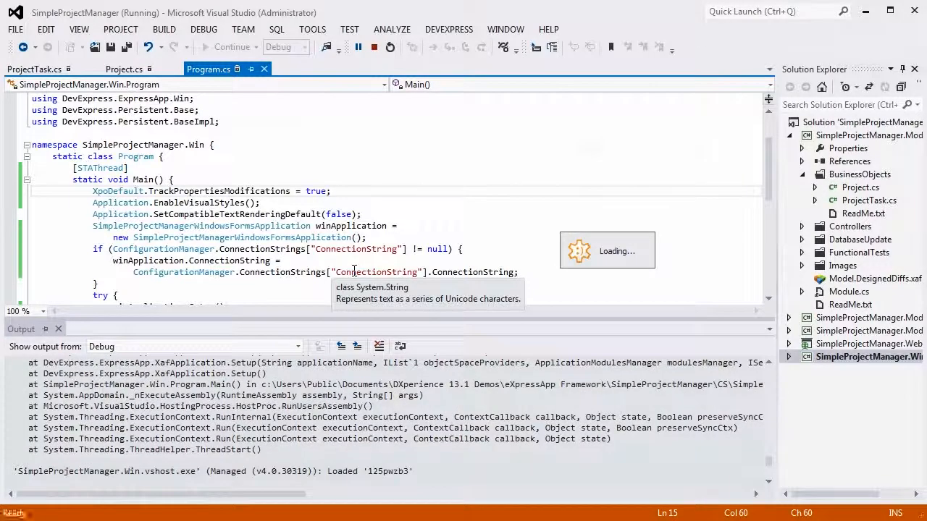
Set Status to Not started in one window and save, so the other window's save shows the merge warning.
click(873, 193)
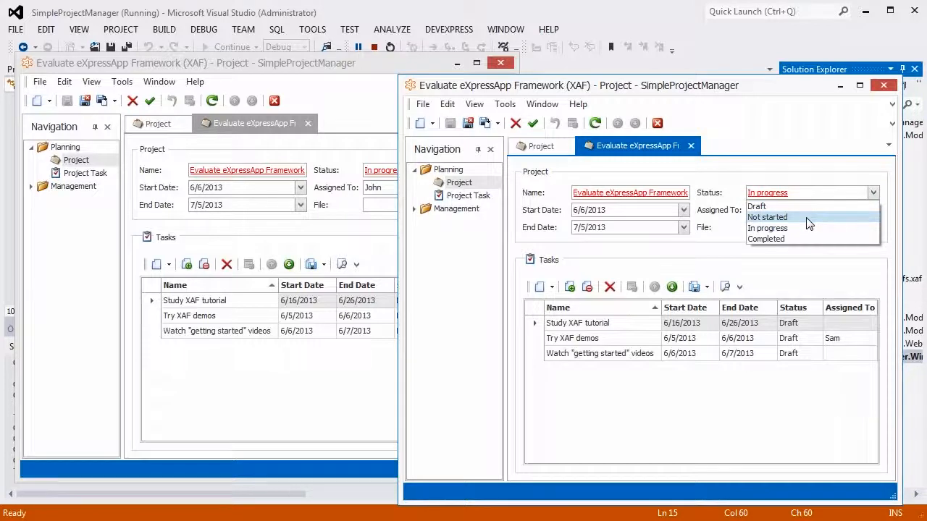
click(767, 217)
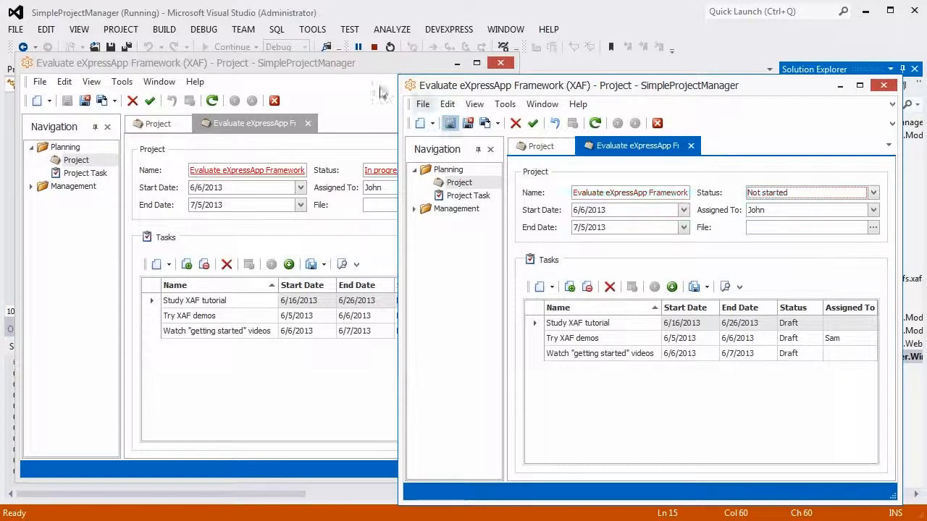
click(299, 188)
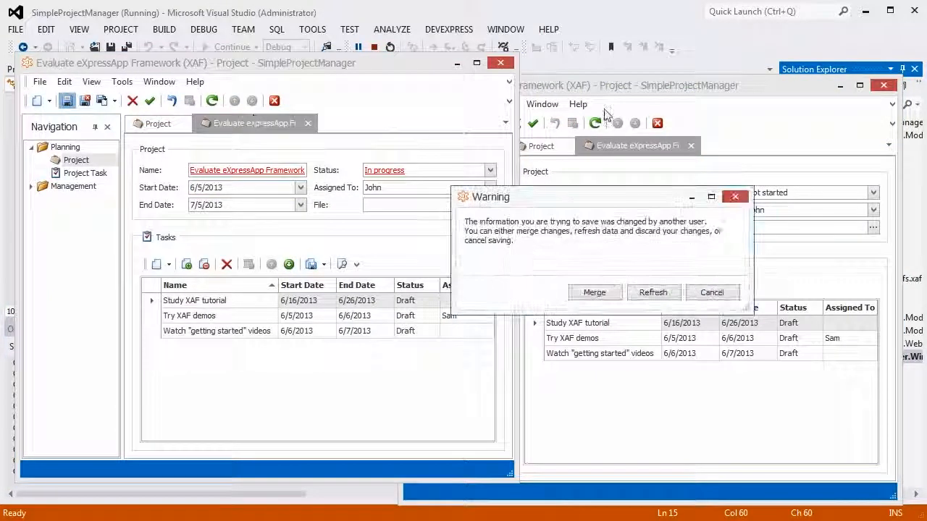
mouse_move(619, 299)
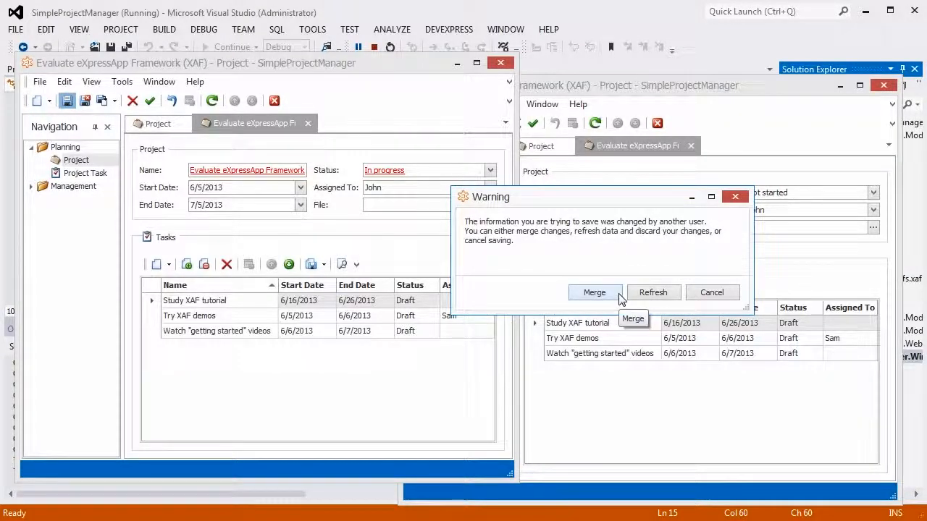
Choose Merge so the project keeps Not started and the 6/5/2013 start date.
click(594, 292)
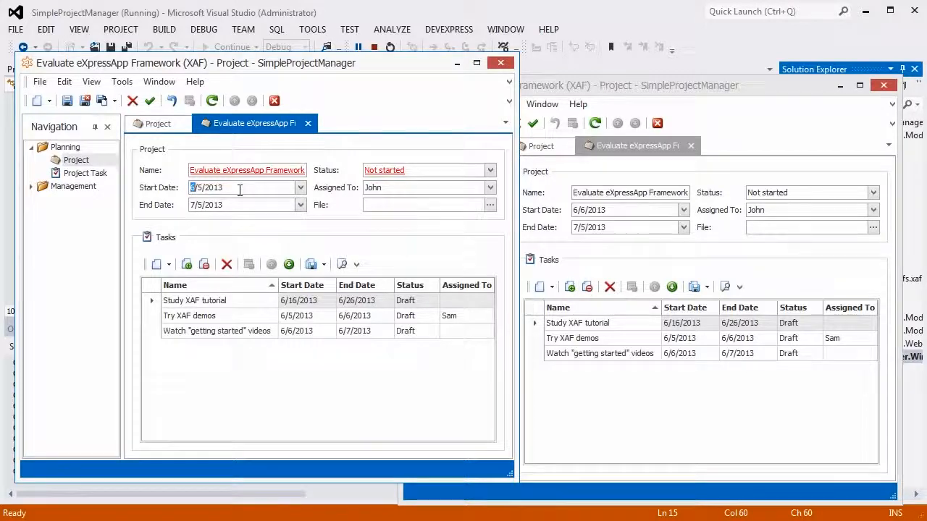